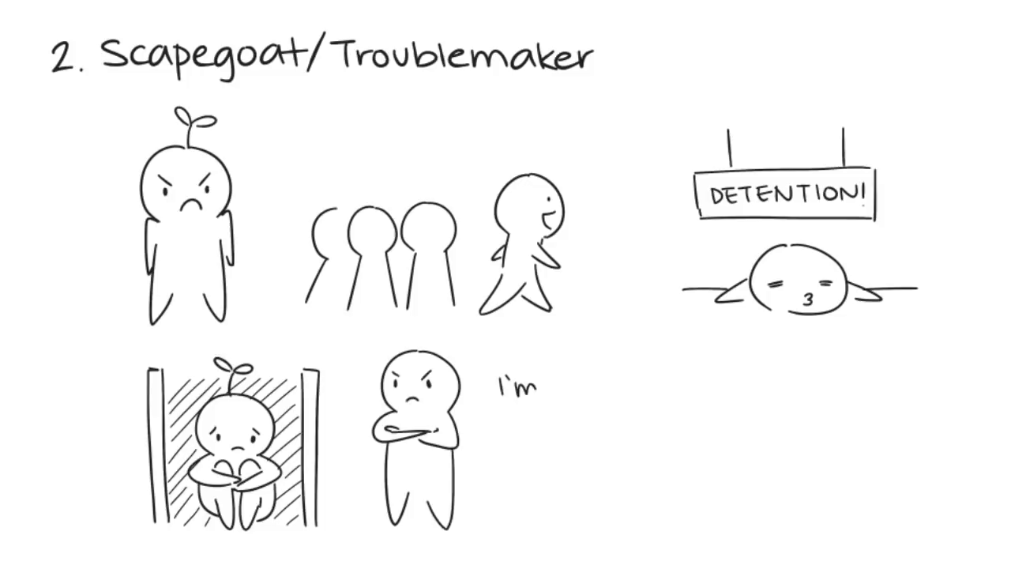
{"action": "type", "text": "ashamed"}
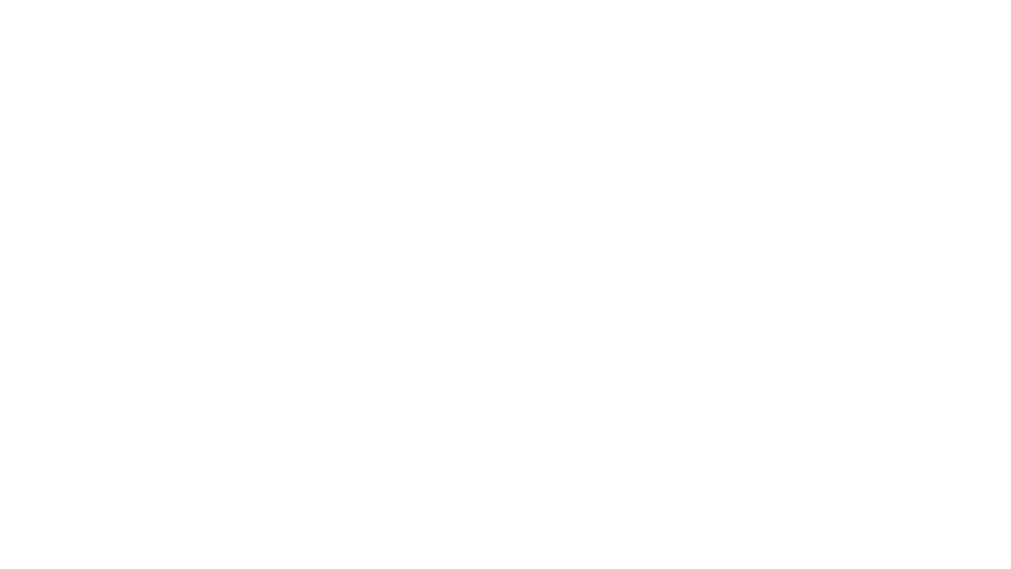
{"action": "type", "text": "4. Mascot/Class Cl"}
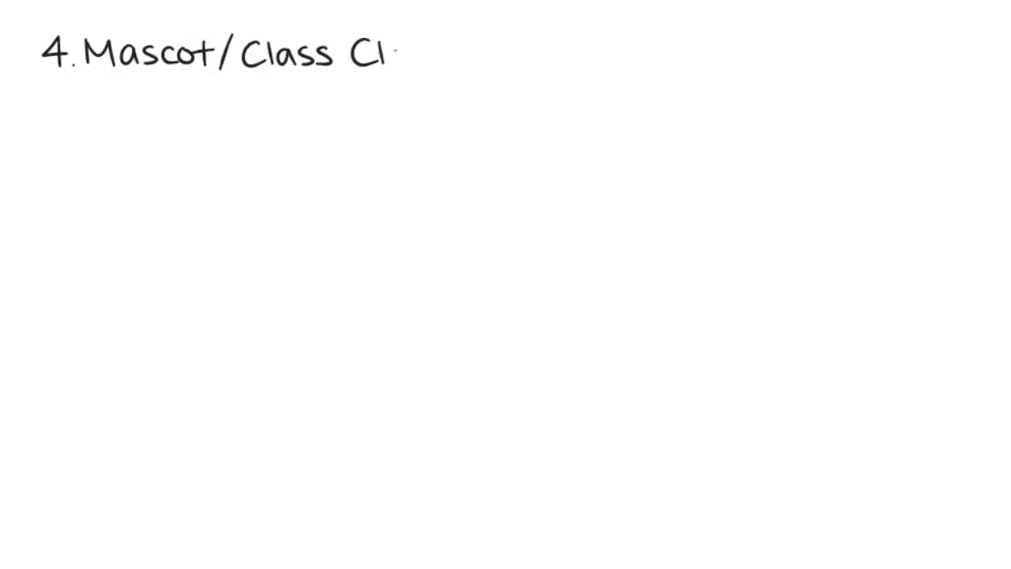